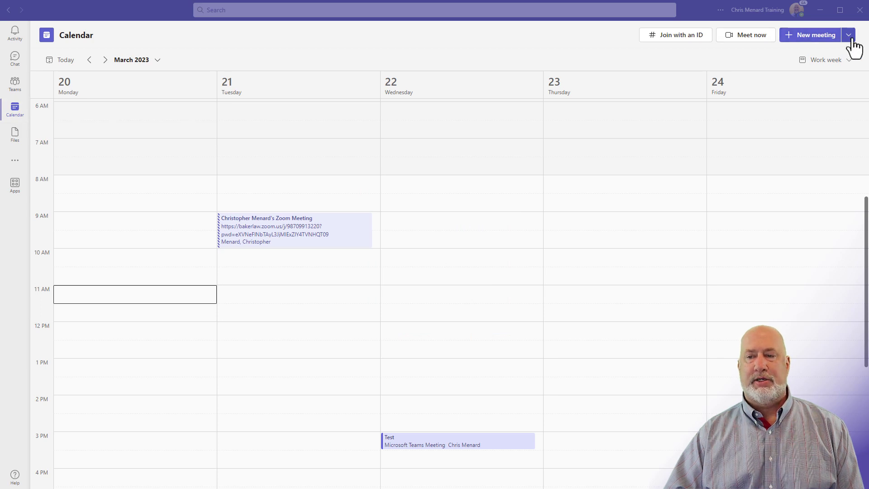
Show the new meeting type options (Schedule meeting, Webinar, Virtual appointment) from the Calendar
left_click(848, 35)
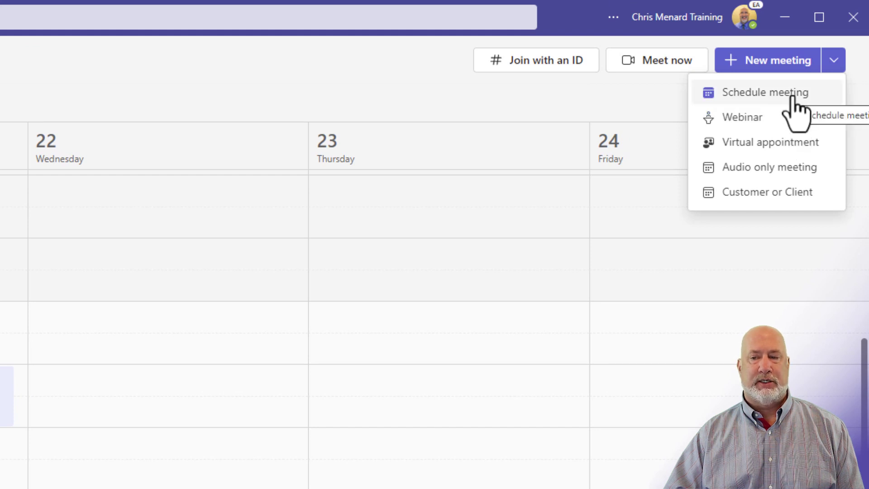
mouse_move(741, 117)
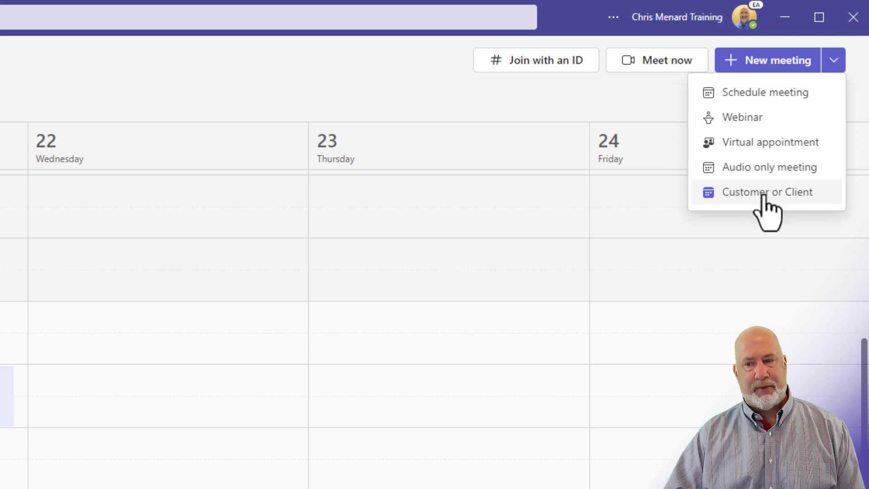
mouse_move(770, 167)
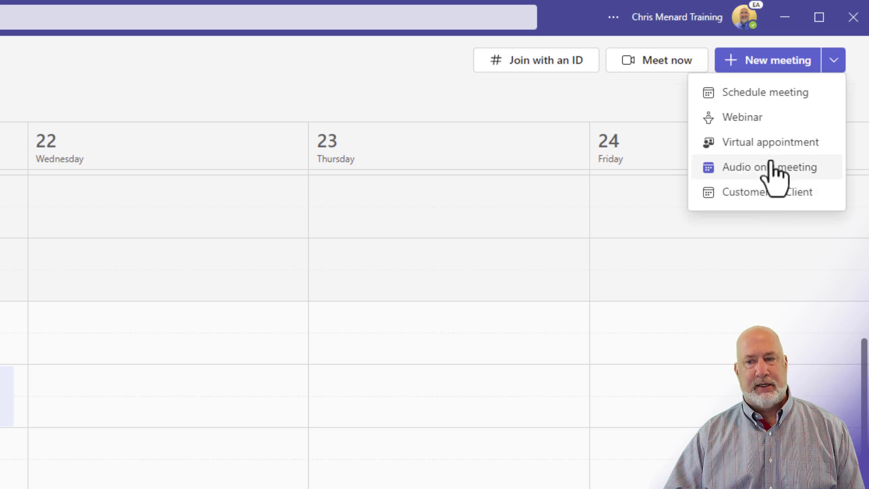
mouse_move(769, 142)
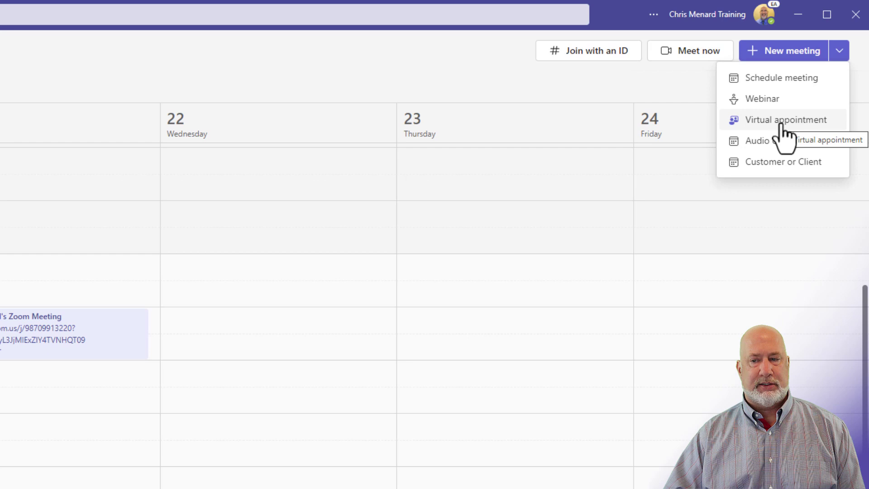
Start a new virtual appointment titled 'Insurance Quote'
left_click(783, 119)
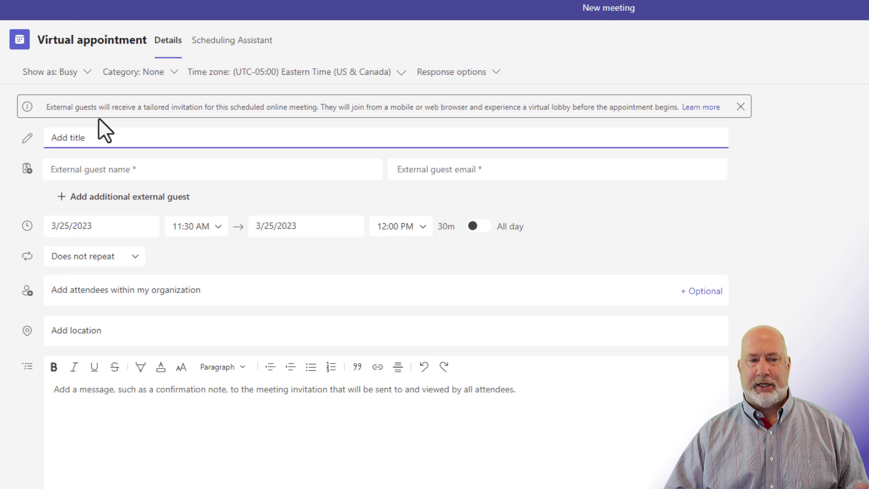
mouse_move(160, 145)
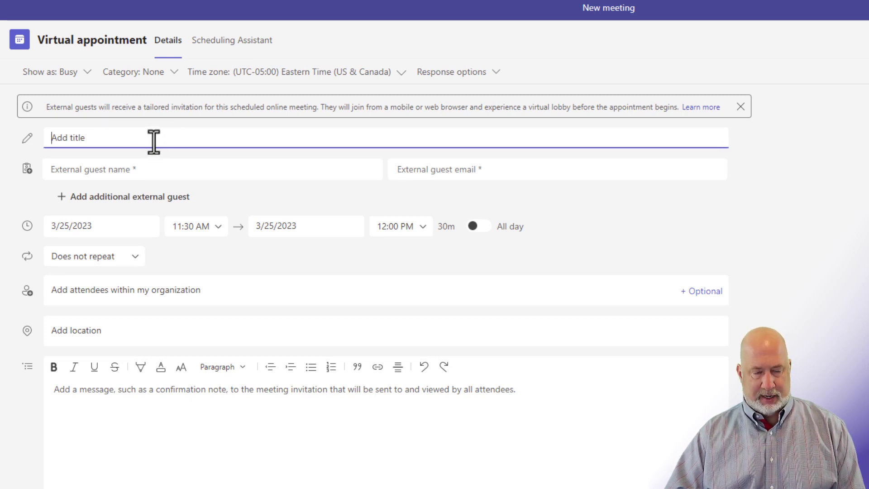
type("Insurance Quote")
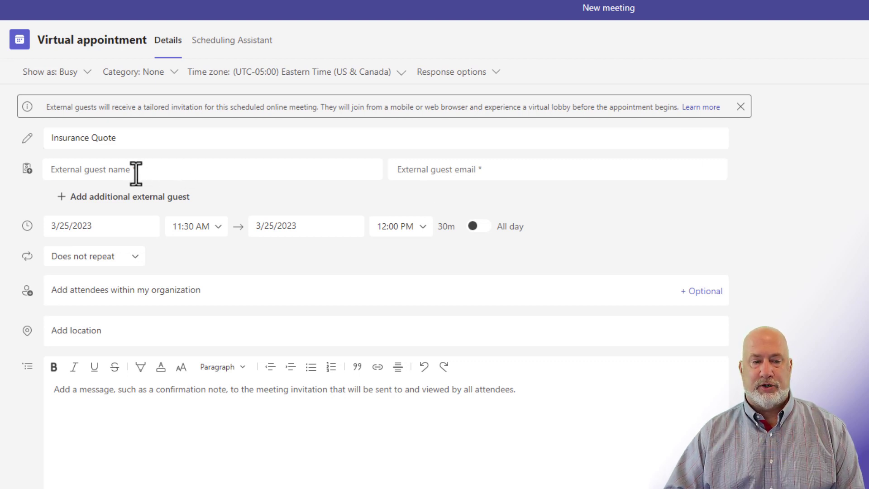
left_click(212, 170)
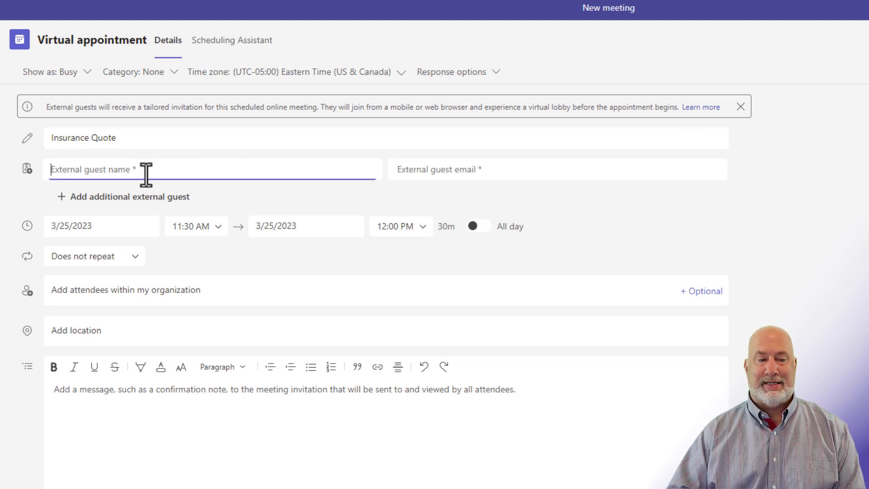
type("Chris")
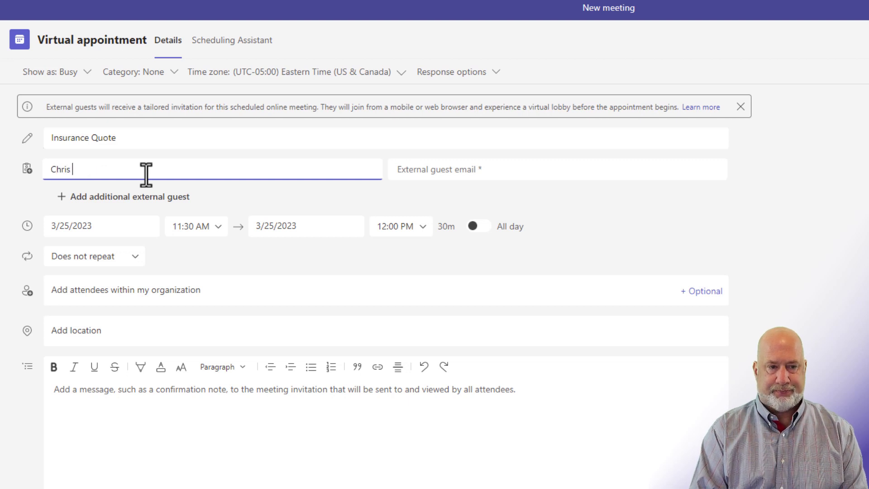
type("Menard")
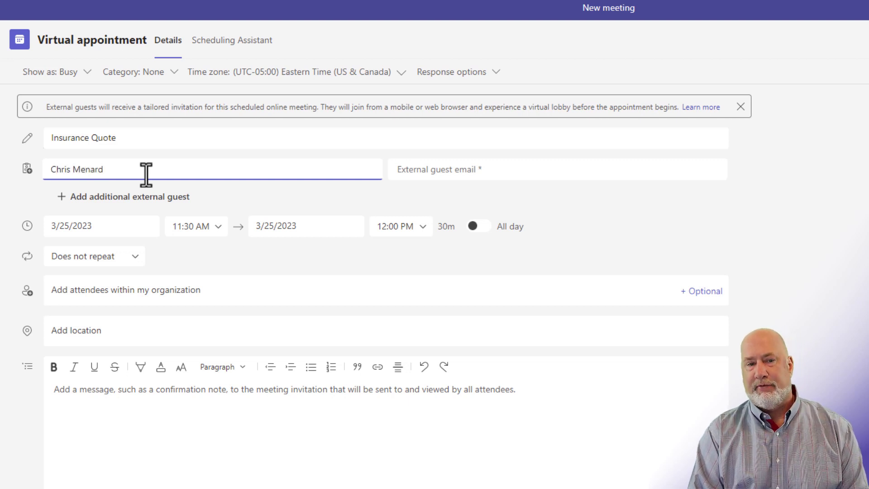
type("c")
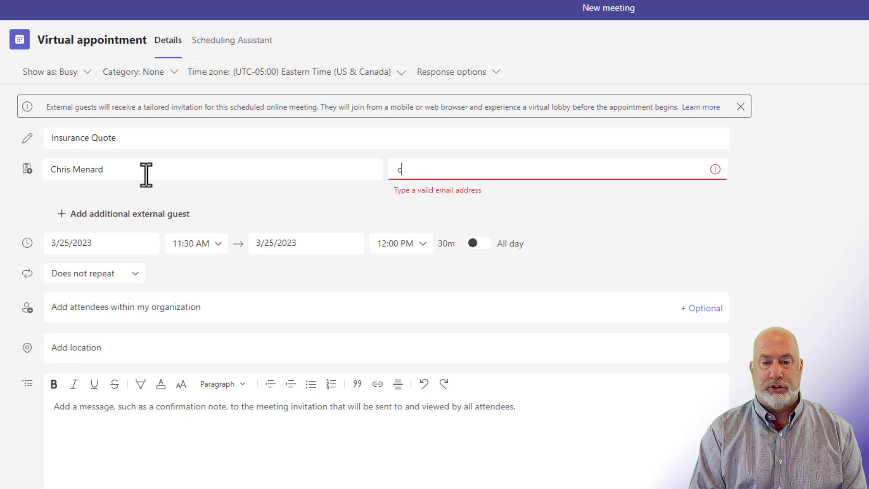
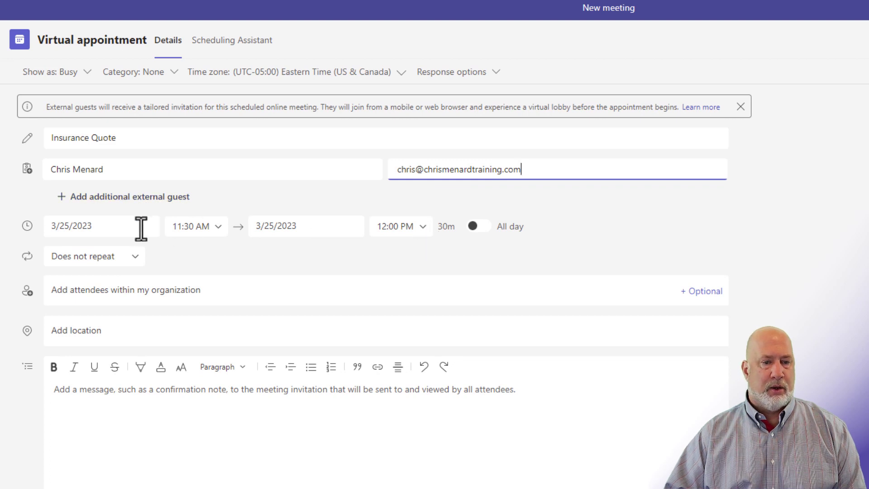
mouse_move(175, 261)
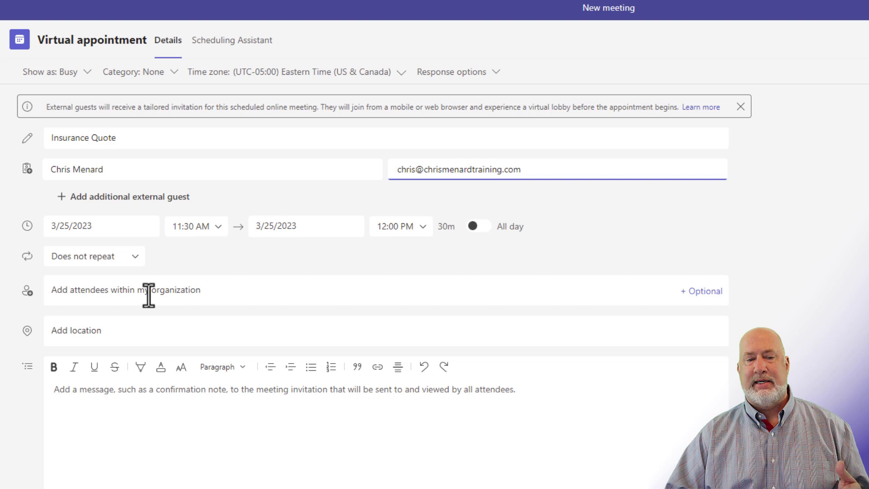
mouse_move(141, 324)
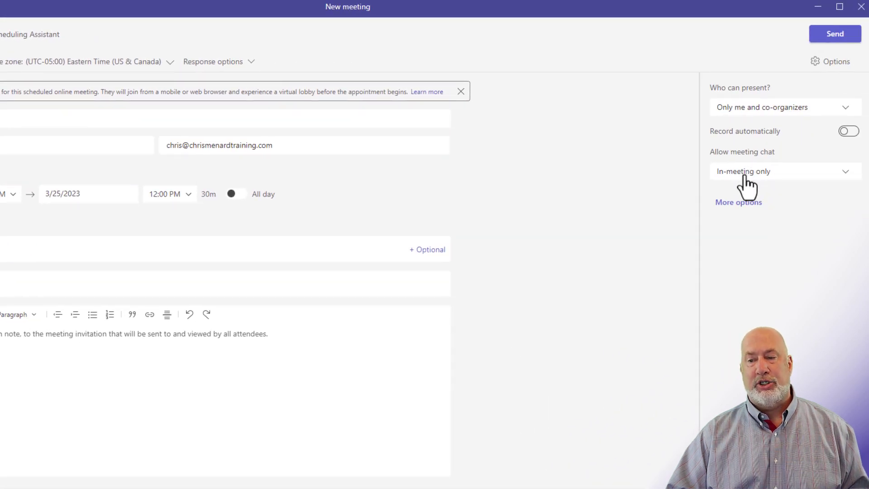
mouse_move(751, 133)
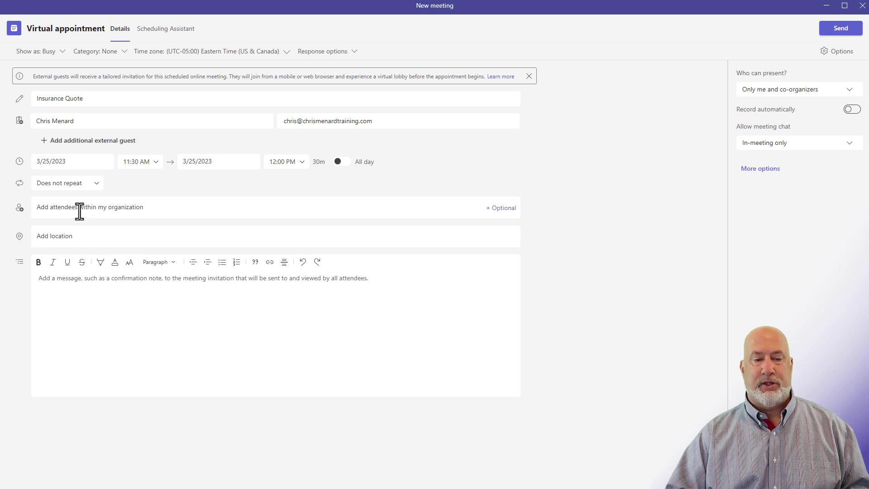
mouse_move(854, 126)
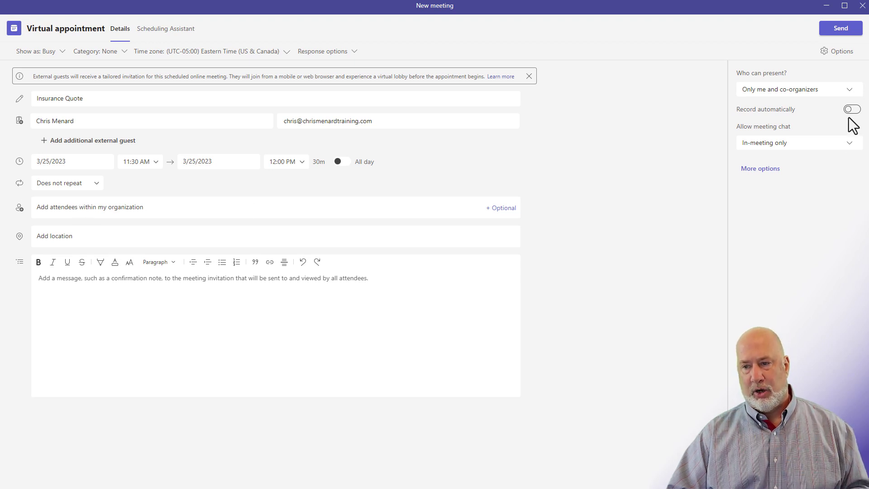
Review and close the Meeting options dialog, then send the Insurance Quote invitation
left_click(798, 89)
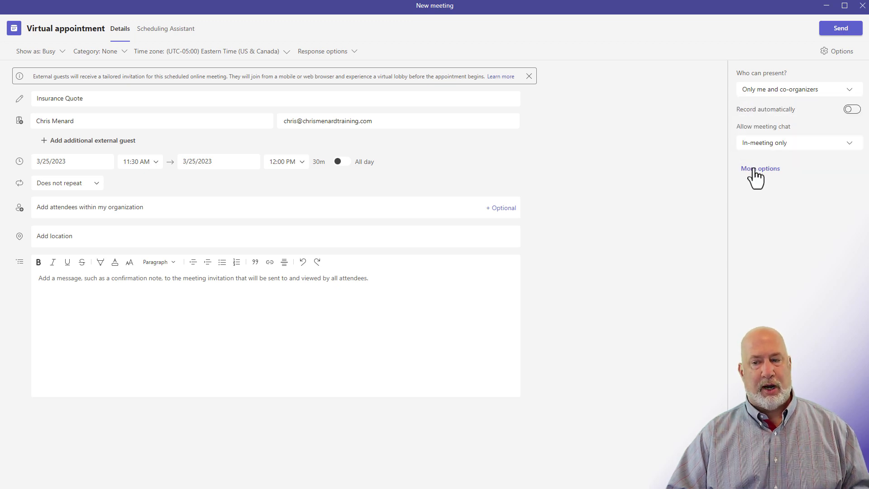
left_click(760, 168)
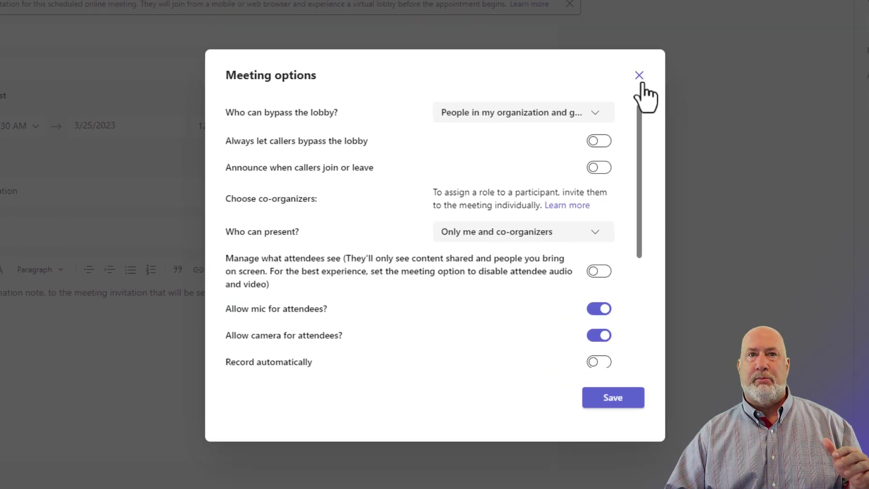
left_click(638, 75)
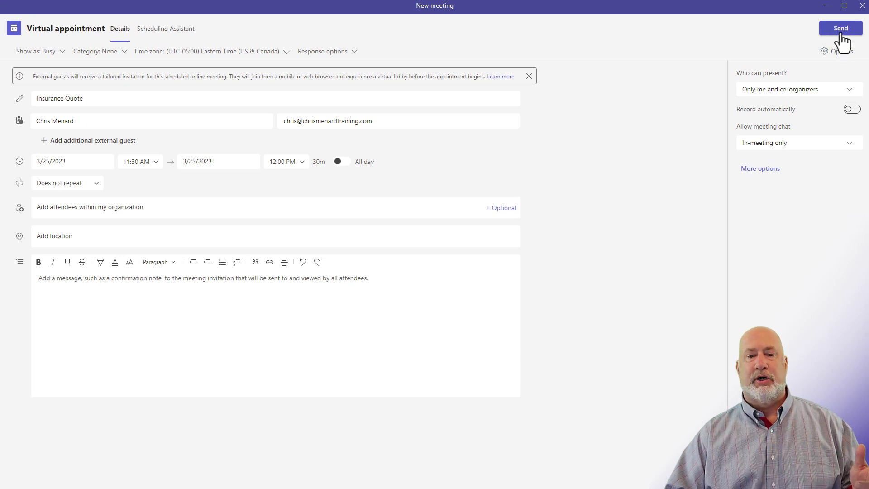
mouse_move(376, 122)
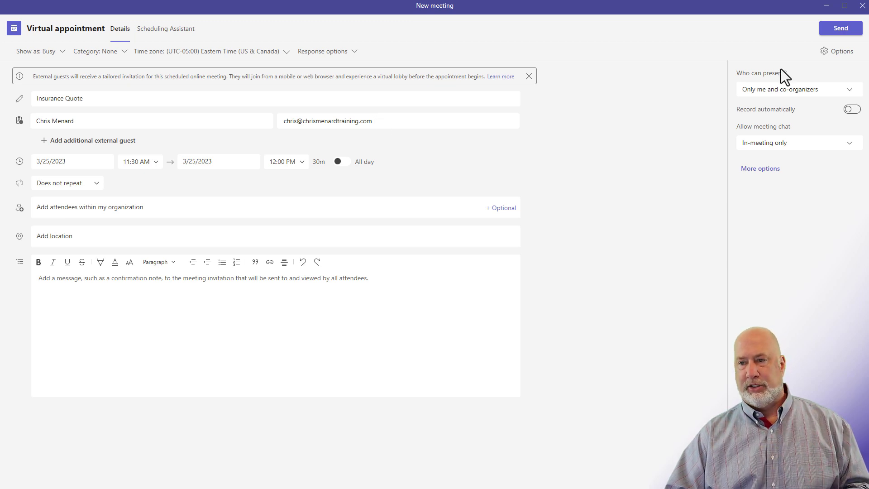
left_click(840, 28)
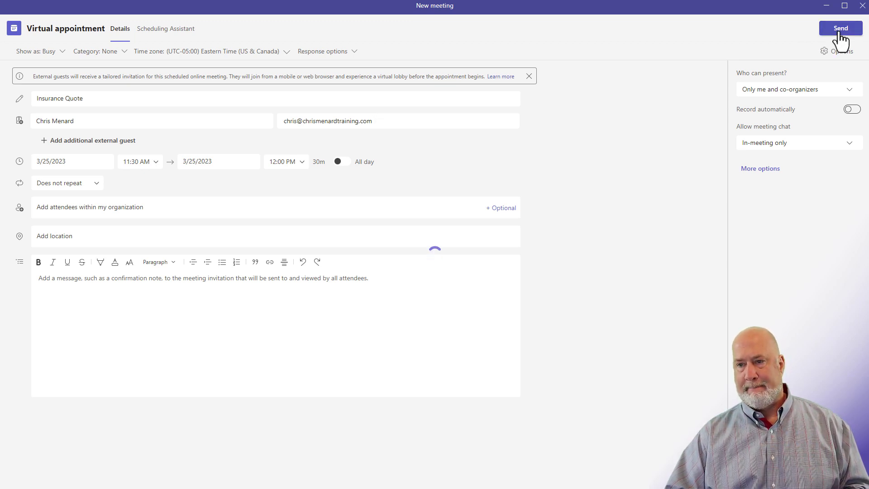
Switch the calendar from Work week to the full seven-day Week view
left_click(840, 28)
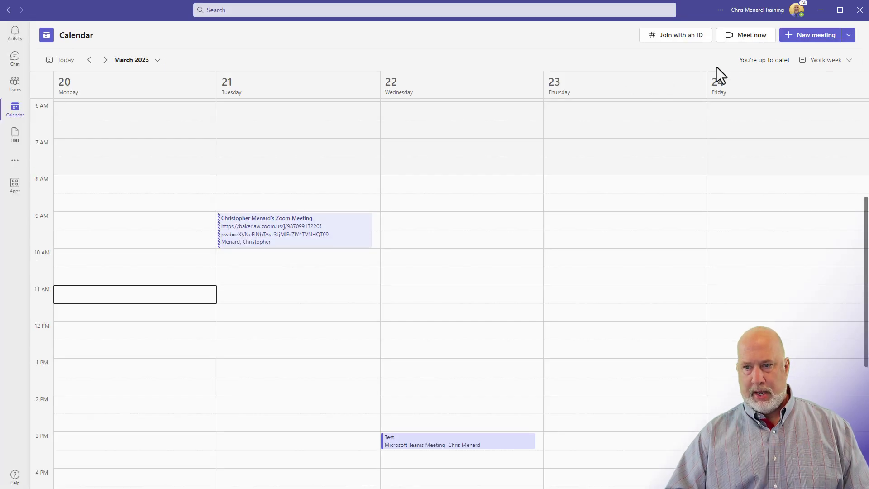
left_click(847, 60)
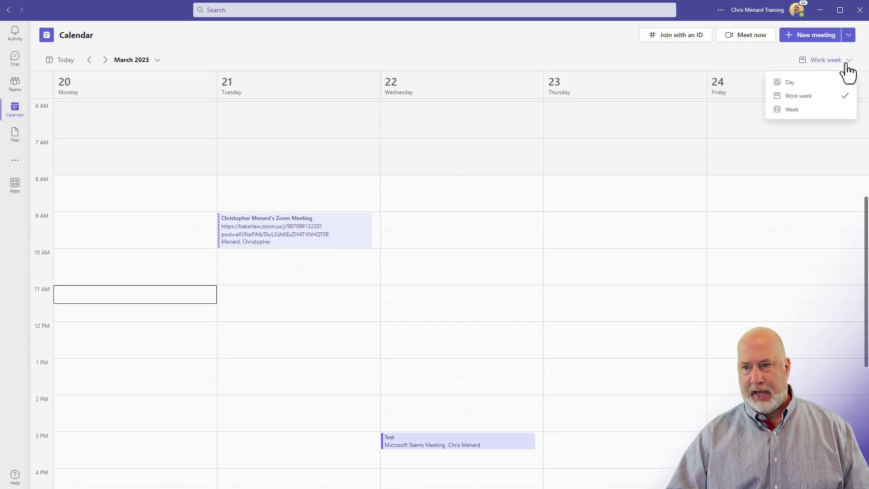
left_click(791, 109)
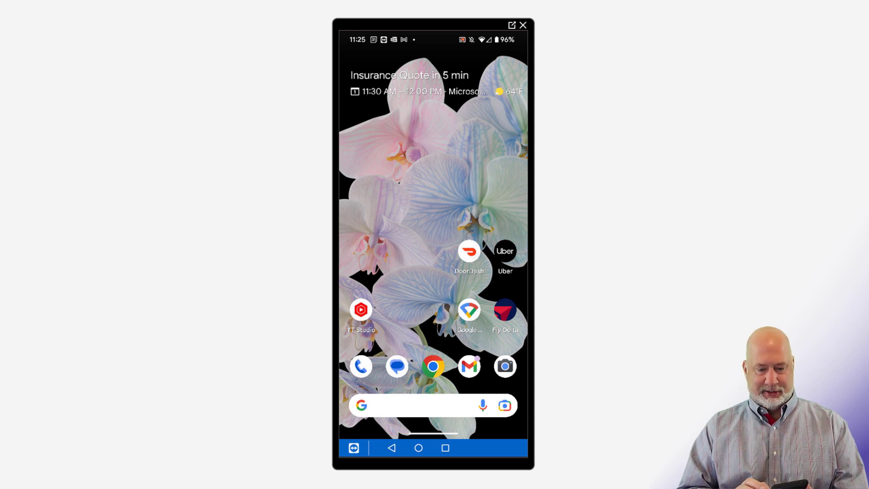
On the phone, read the Insurance Quote invitation email in Gmail down to the appointment details
left_click(468, 365)
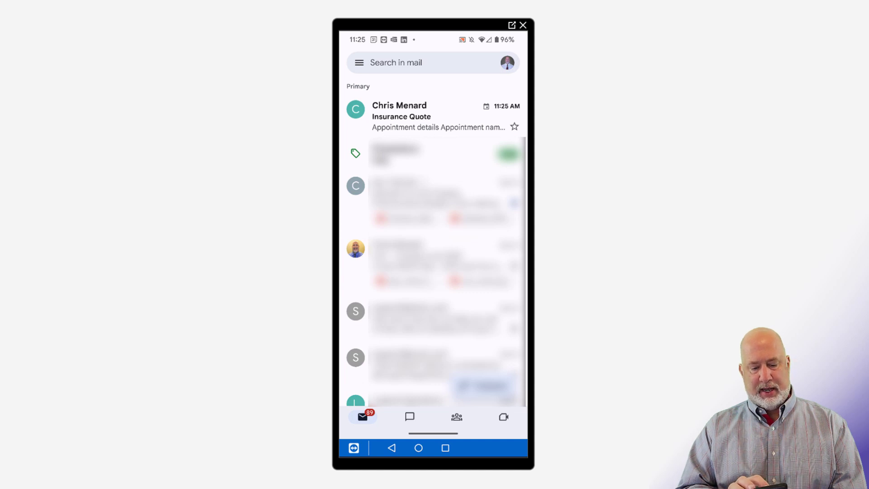
left_click(432, 116)
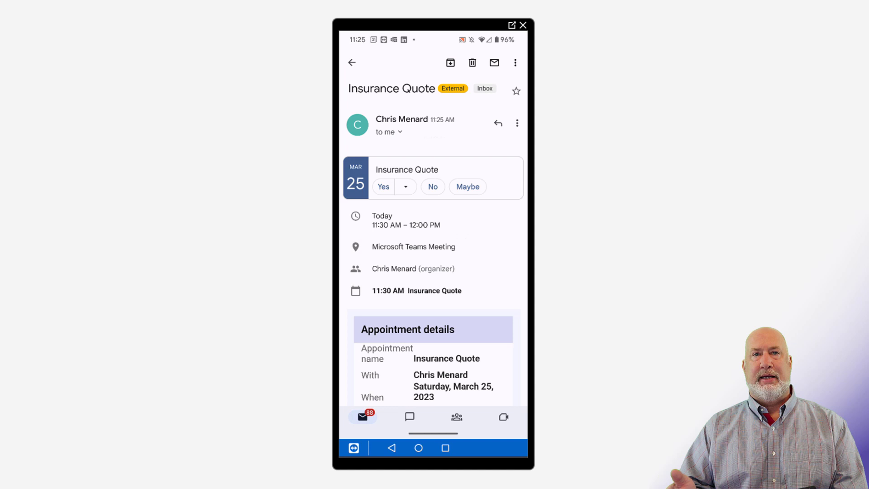
scroll("down", 3)
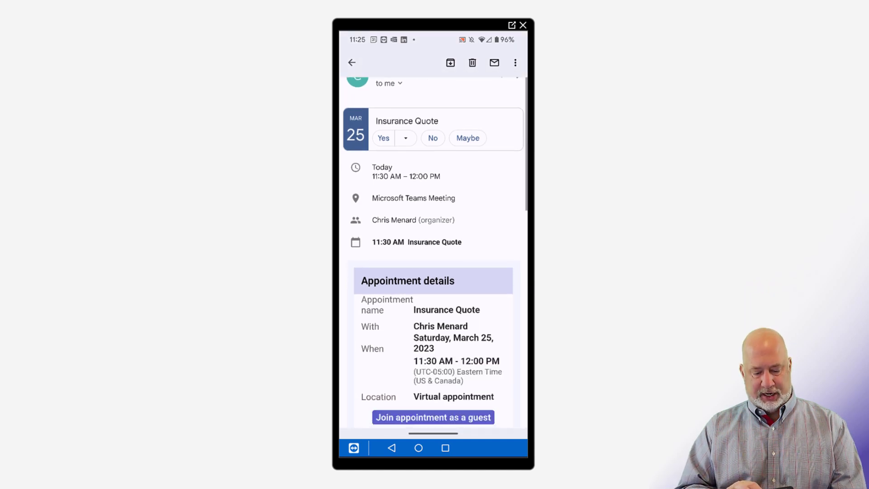
scroll("down", 3)
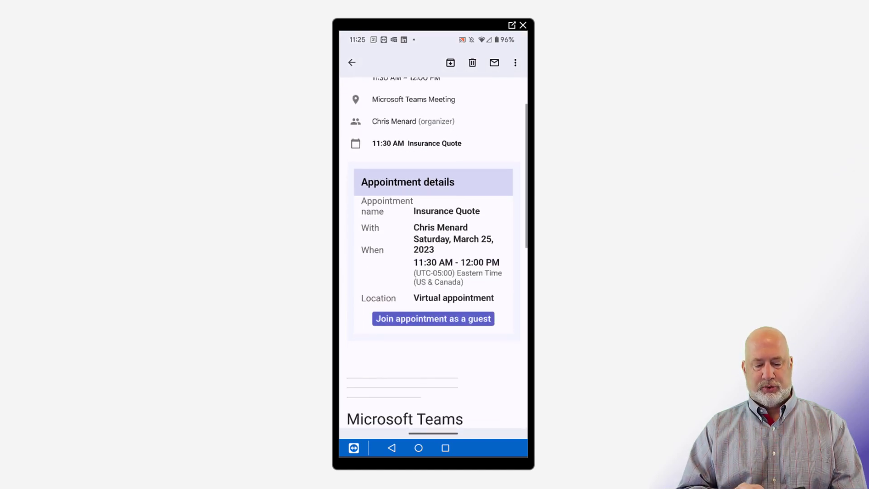
scroll("down", 3)
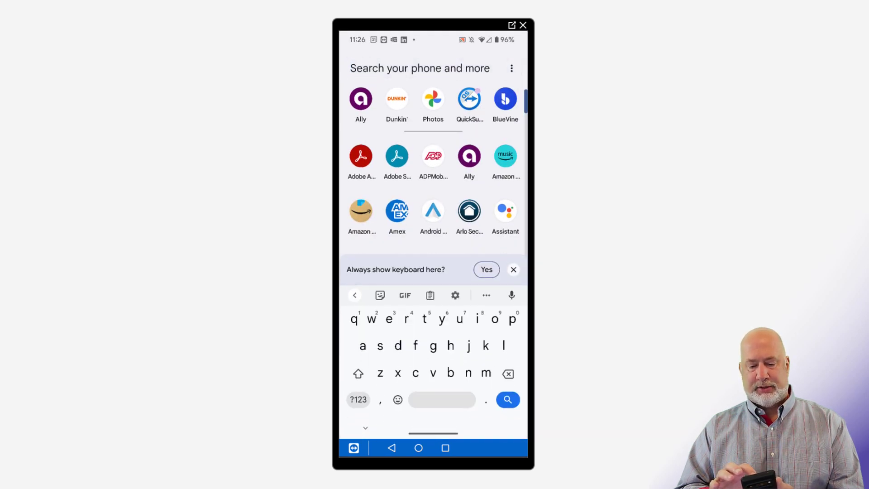
Search the phone for 'teams' to view the Play Store listing, then return to the invitation email
type("t")
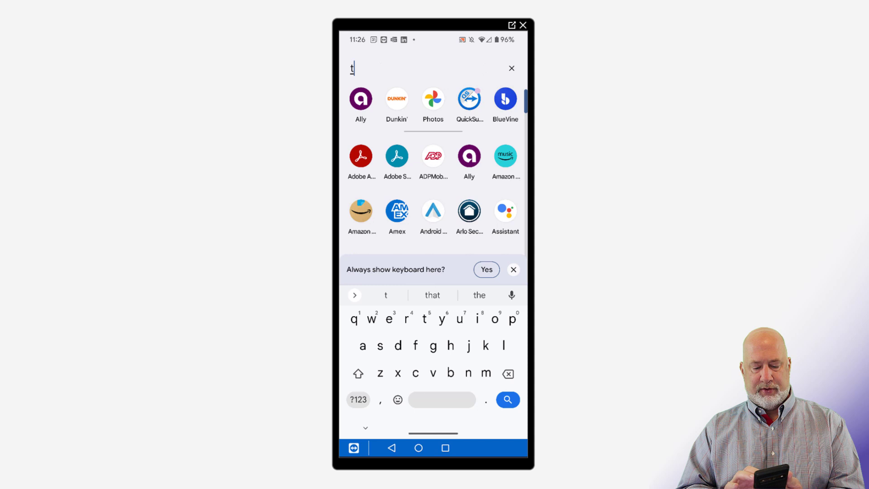
type("eams")
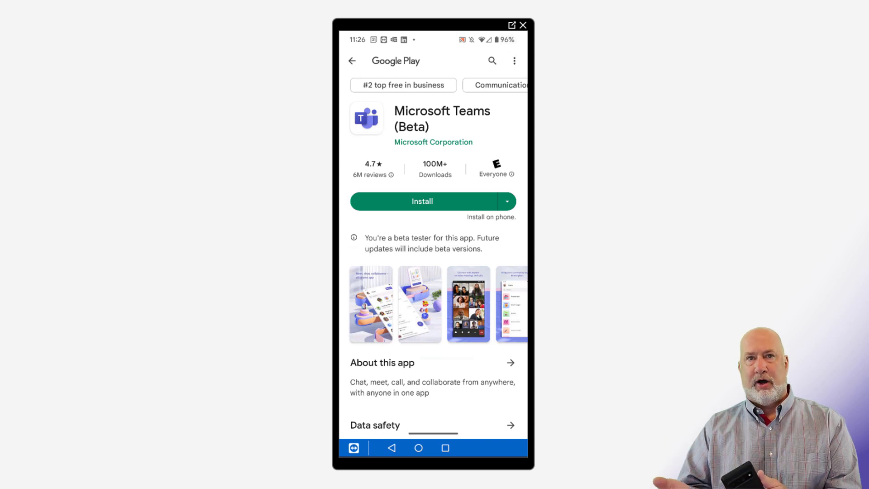
left_click(351, 61)
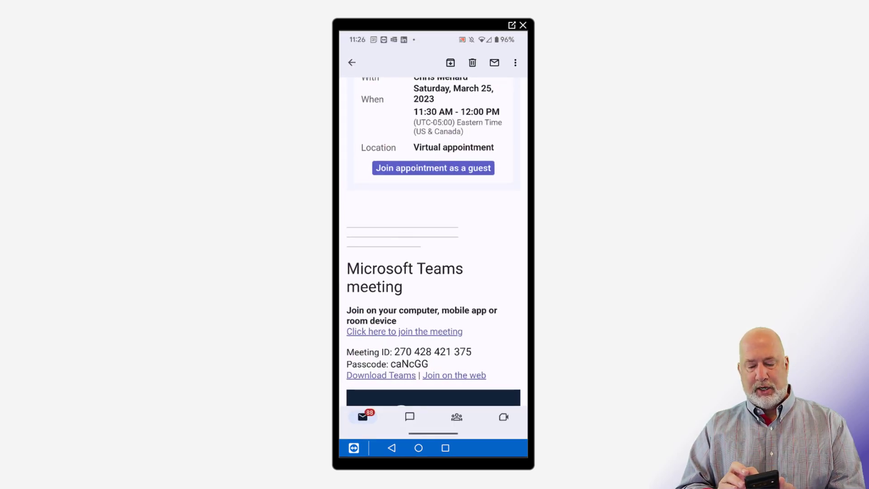
Join as a guest named 'test', allow camera and microphone, and enter the lobby
left_click(433, 168)
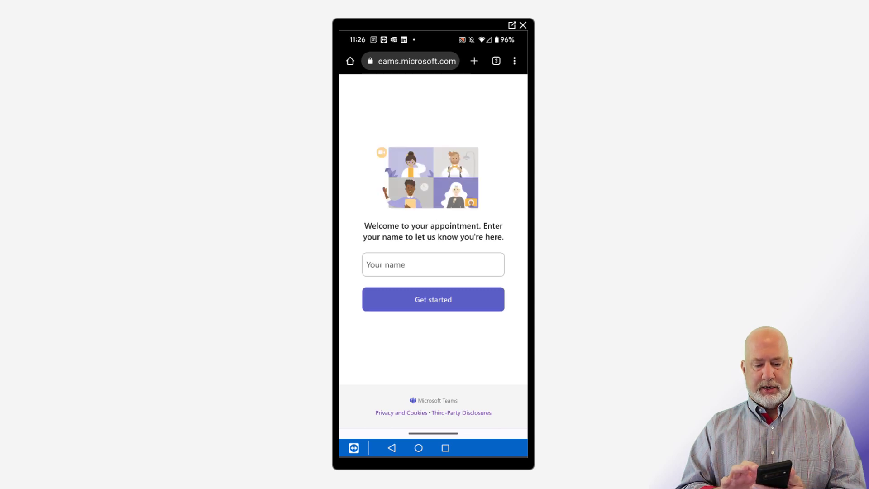
type("Chris")
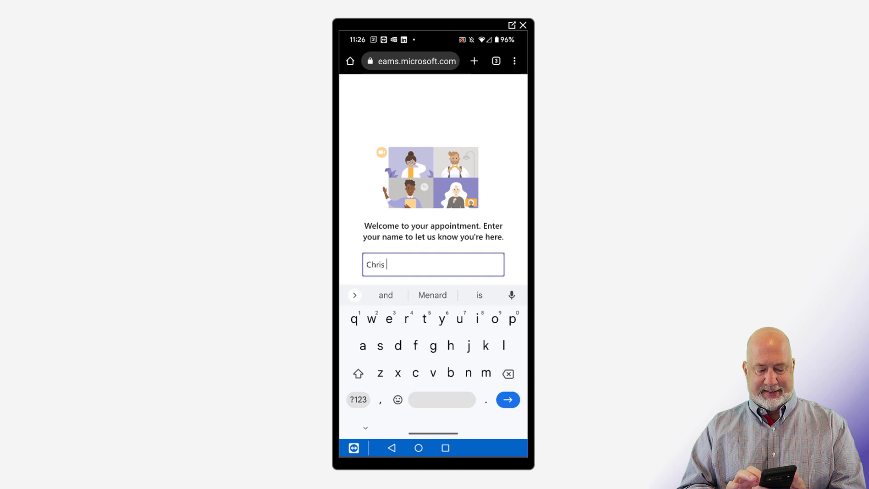
type("test")
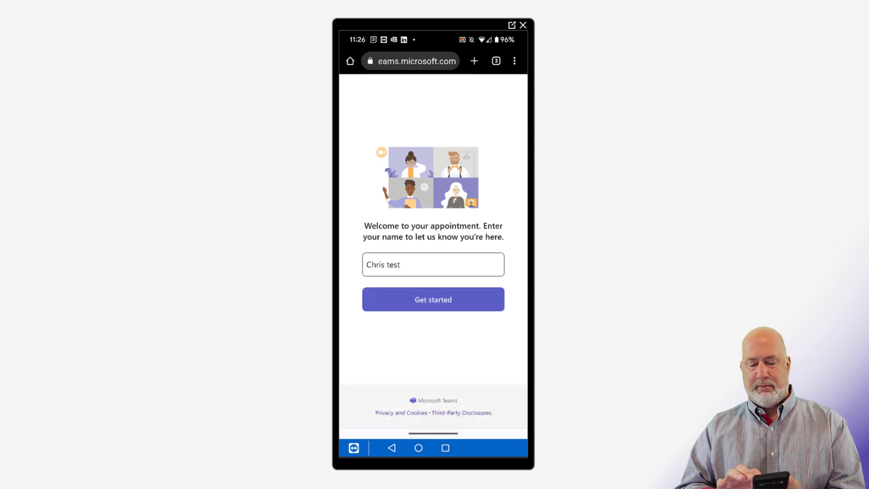
left_click(432, 299)
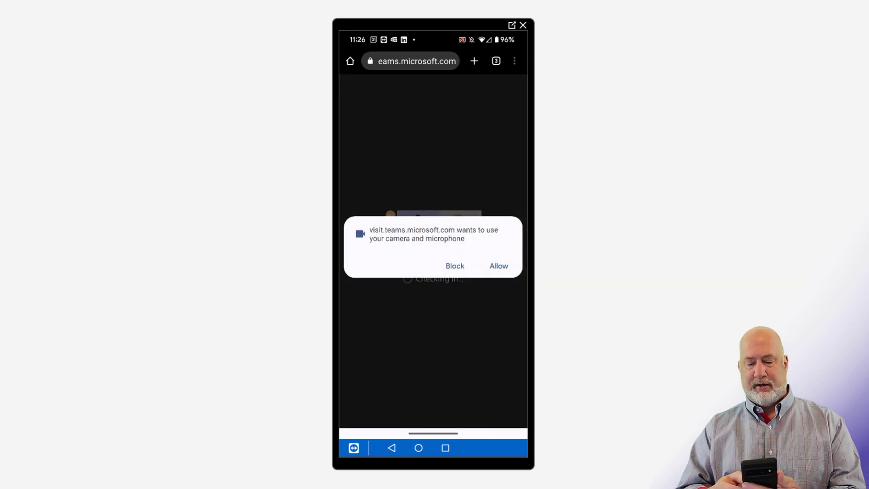
left_click(498, 265)
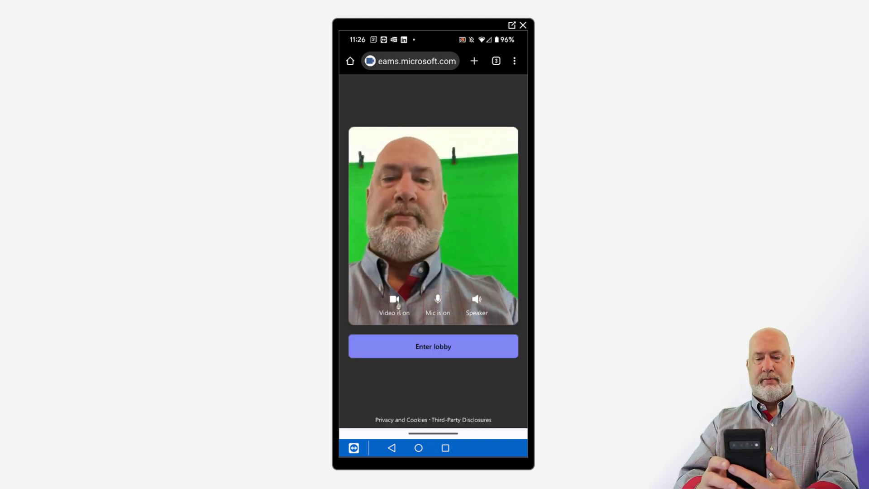
left_click(433, 346)
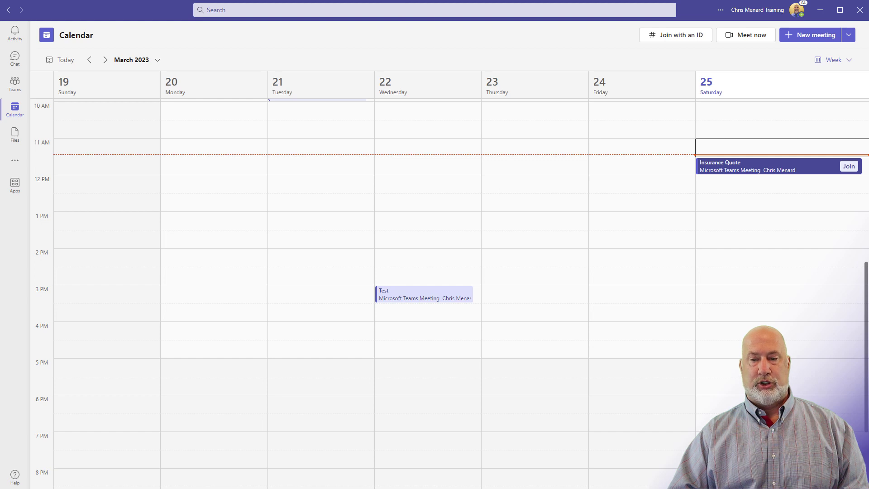
Join the Insurance Quote meeting as host with computer audio, camera and microphone on
left_click(848, 166)
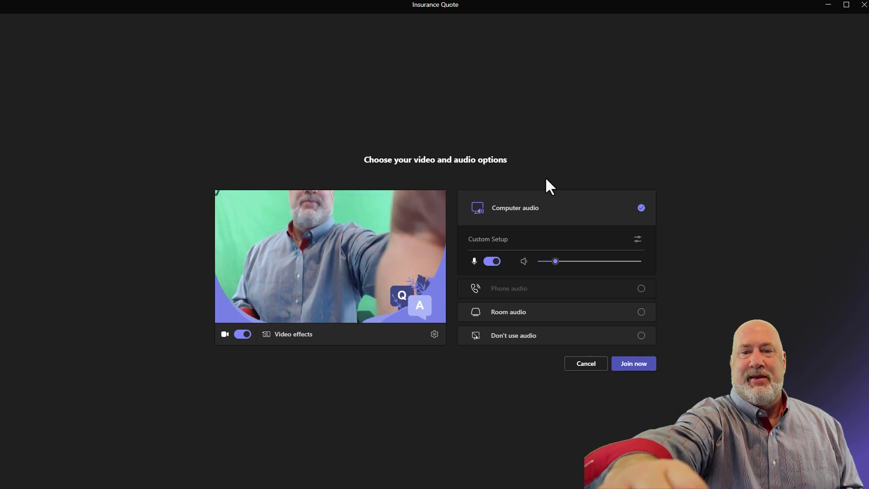
mouse_move(529, 118)
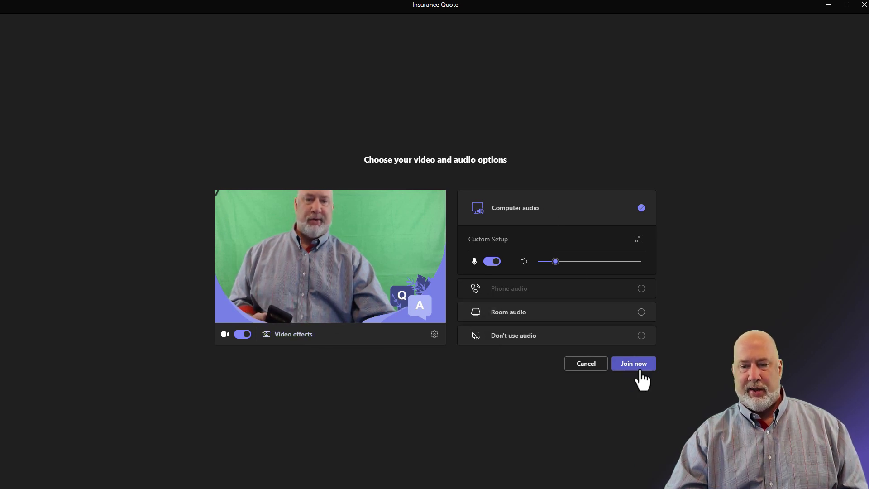
left_click(632, 363)
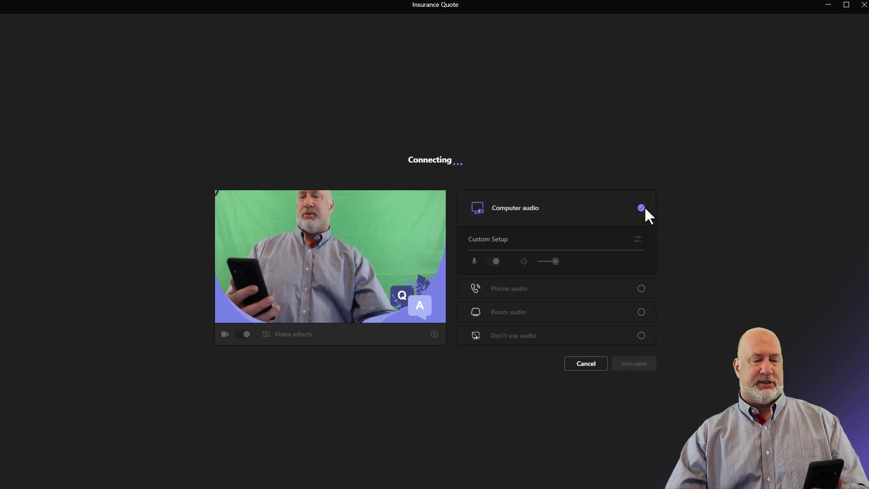
left_click(634, 363)
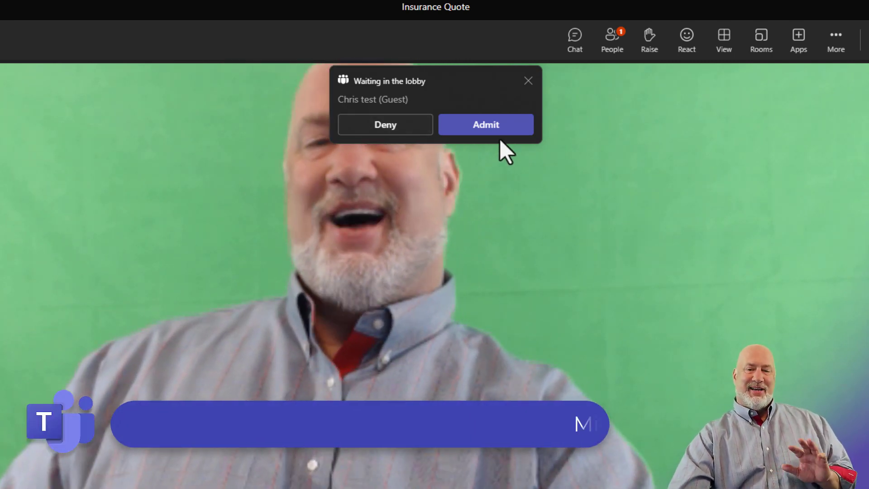
Admit the waiting guest from the lobby into the Insurance Quote meeting
left_click(485, 124)
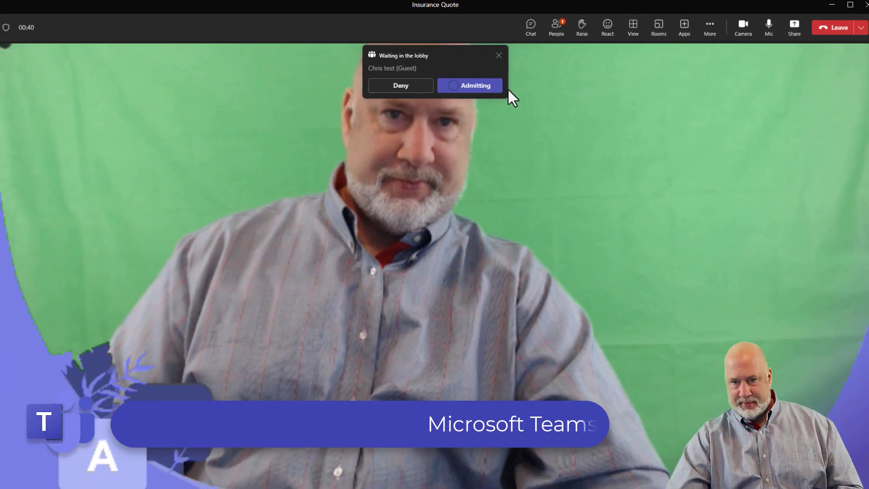
left_click(469, 85)
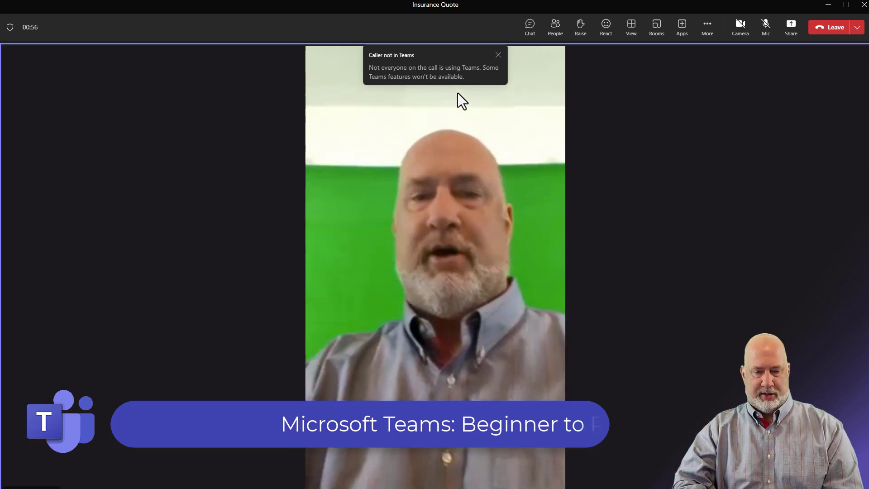